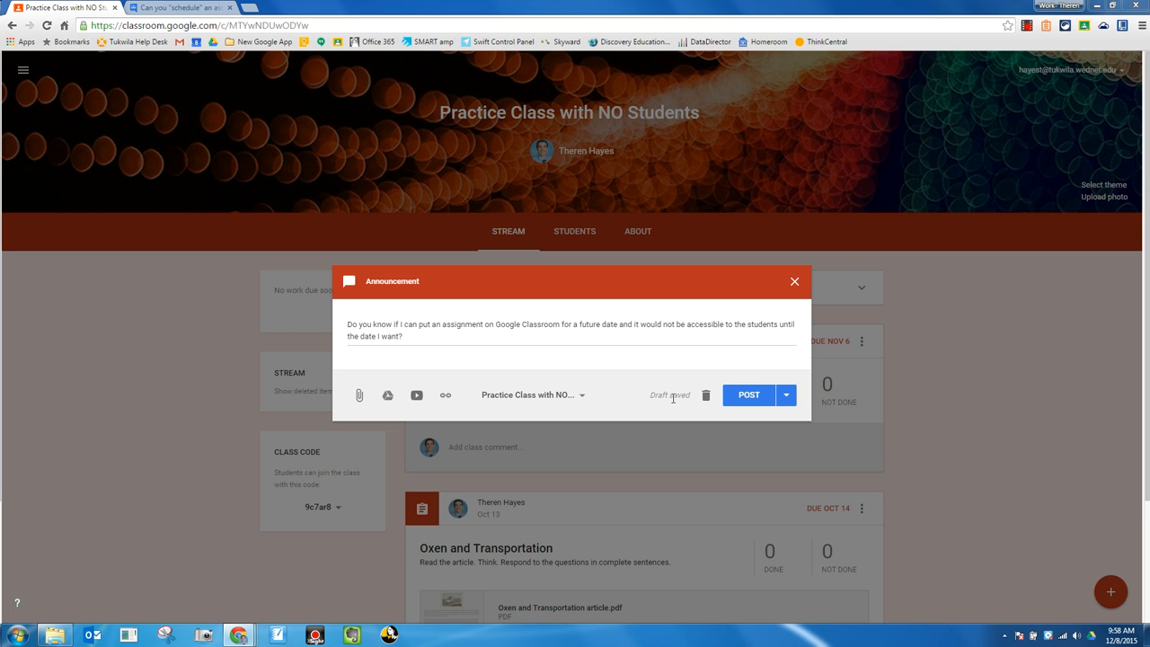
mouse_move(429, 320)
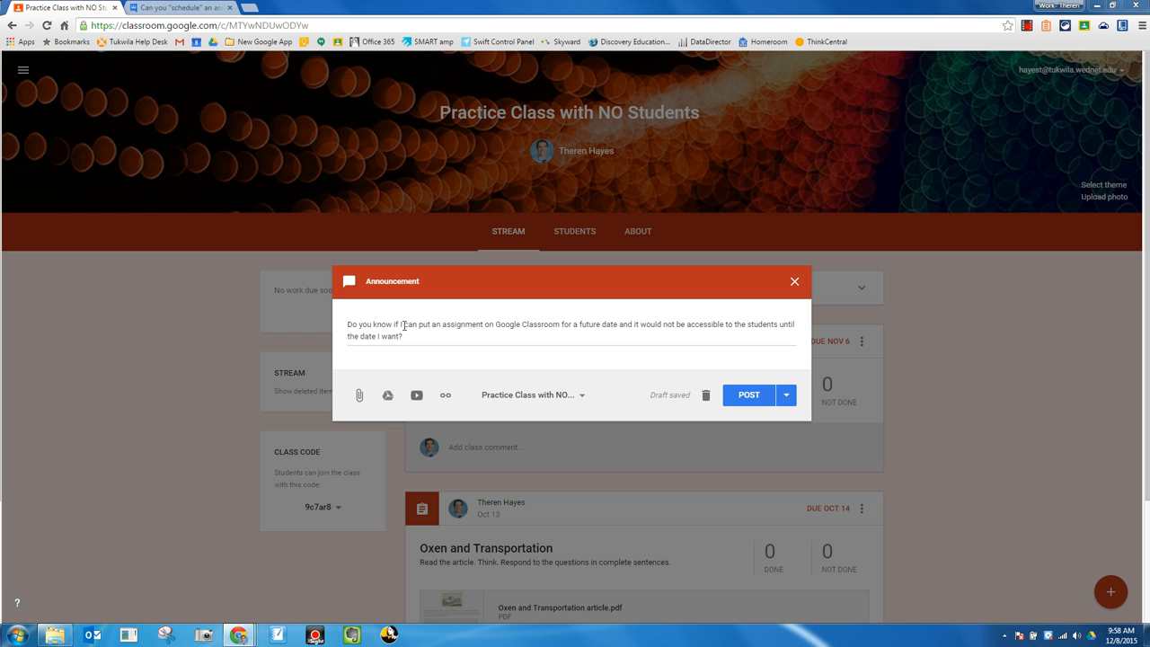
Drag across the stream to dismiss the unposted scheduling announcement into a saved draft.
left_click_drag(401, 324, 617, 325)
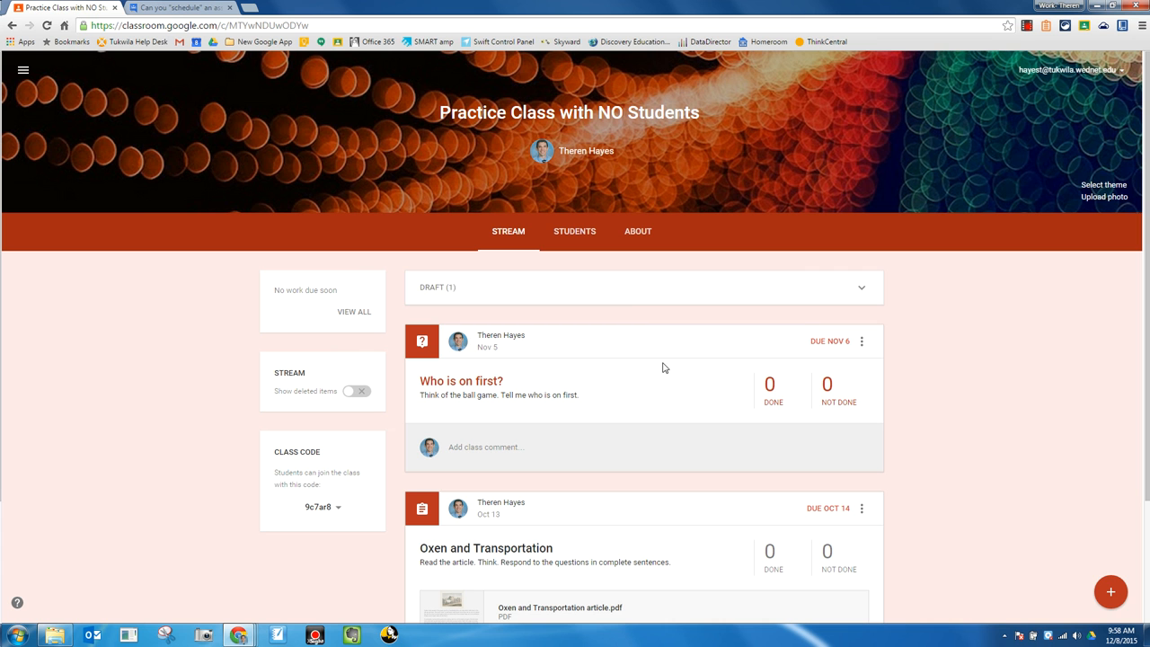
mouse_move(1110, 591)
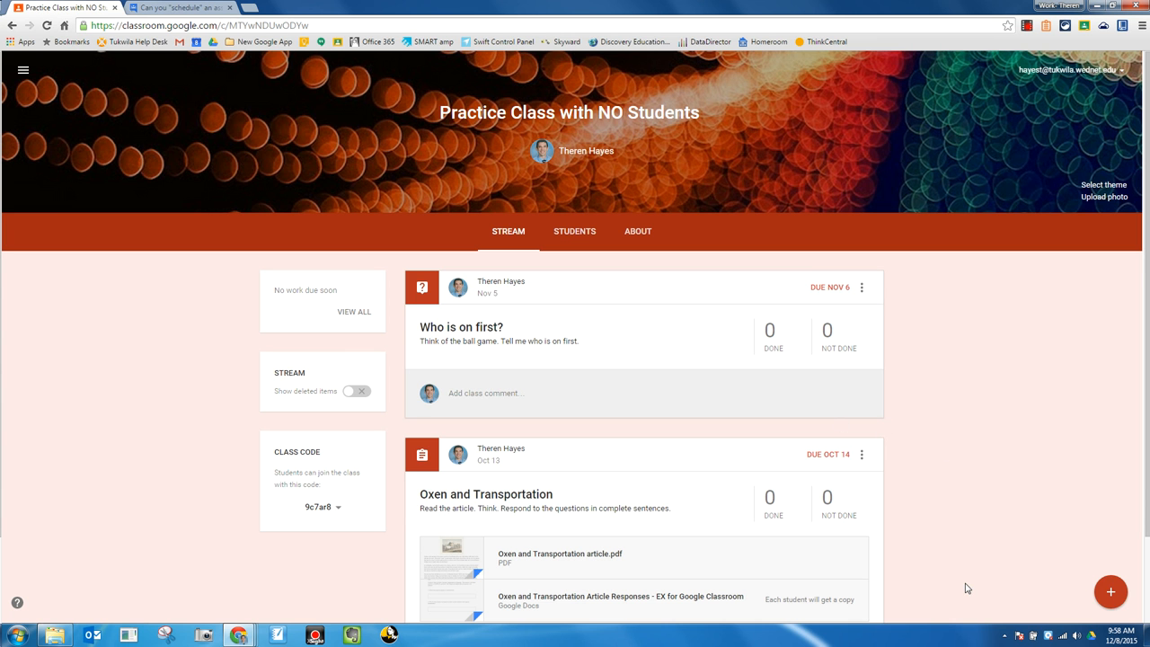
mouse_move(638, 230)
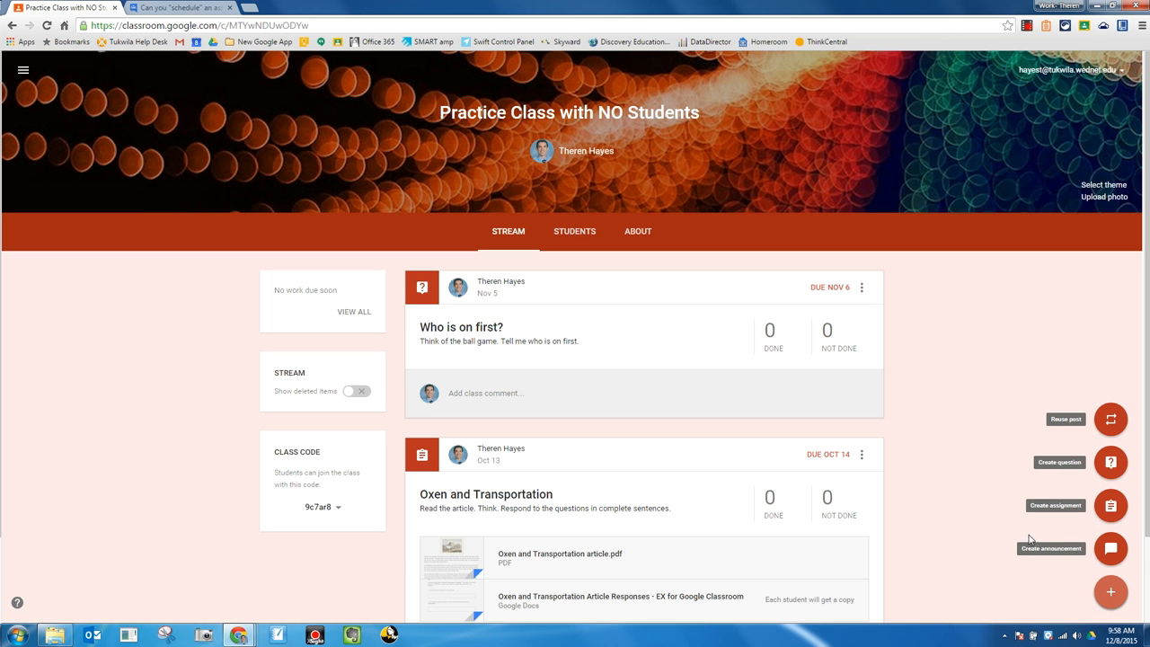
Create a new assignment with description "Directions? Other info needed?" and no title.
left_click(1110, 505)
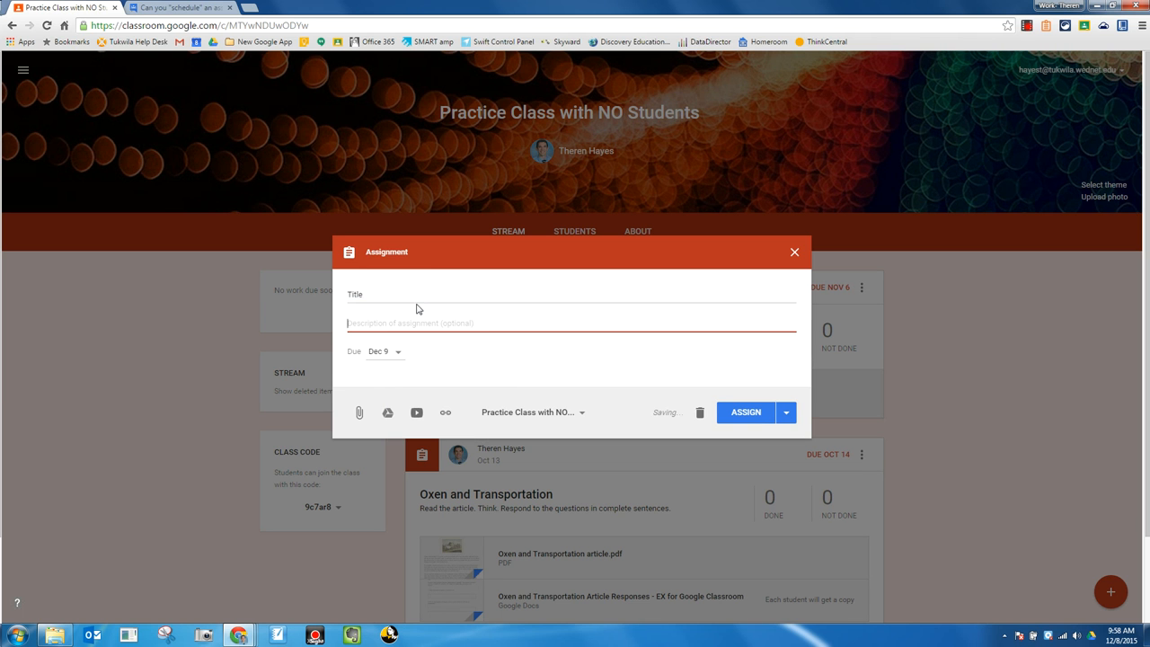
type("Dire")
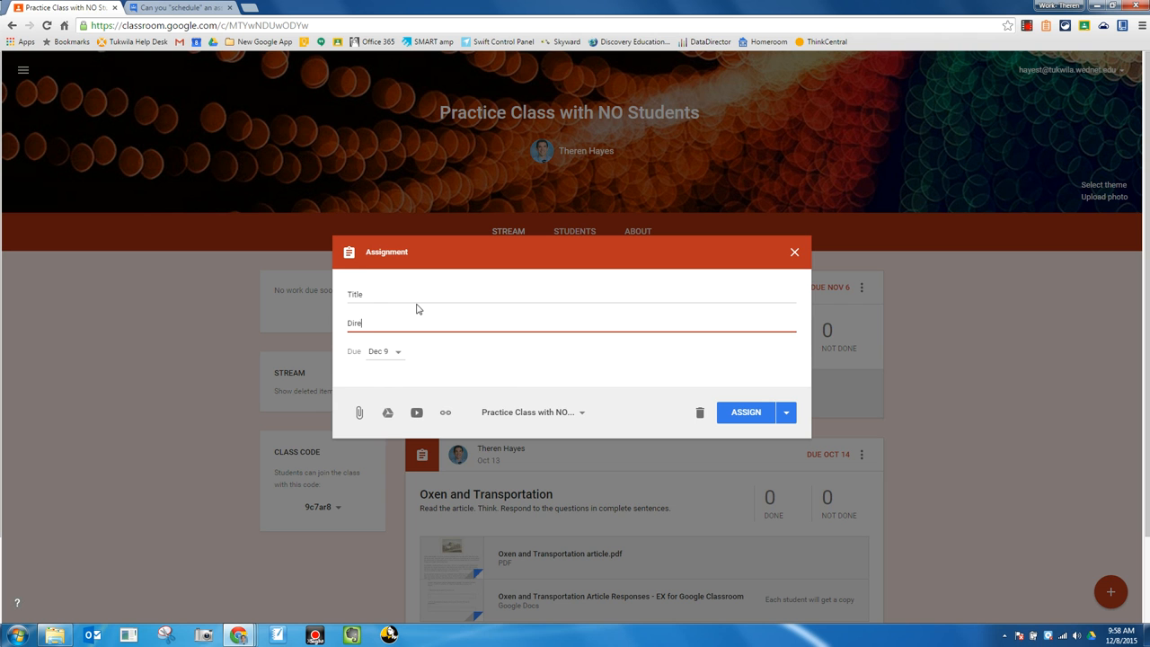
type("ctions?")
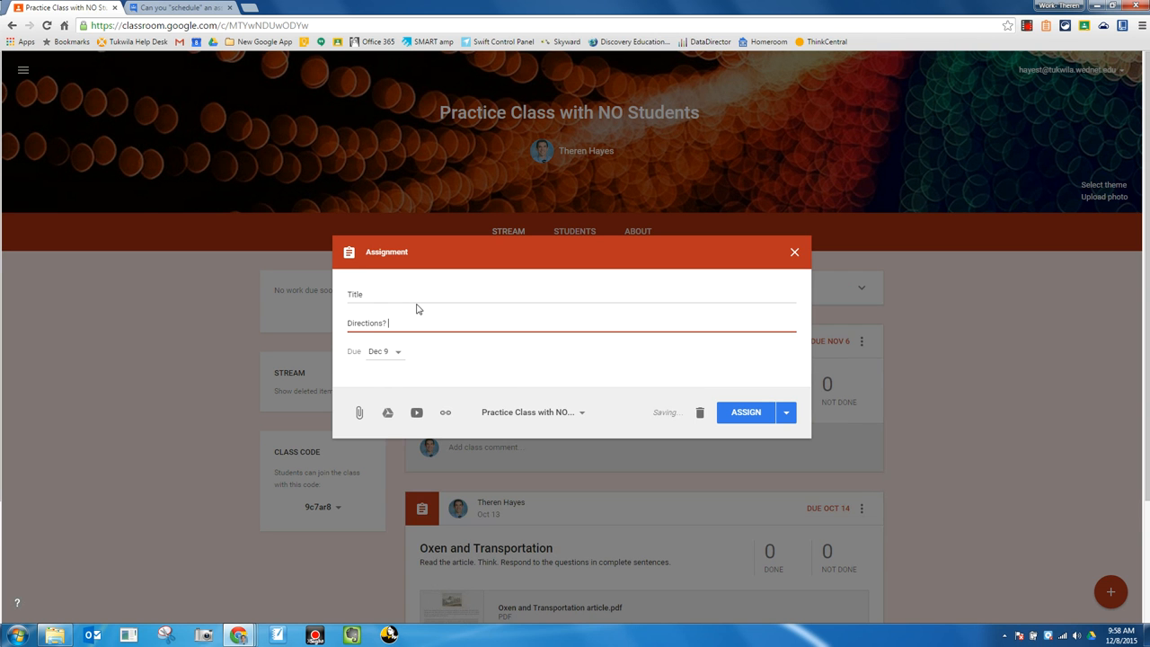
type("Other info")
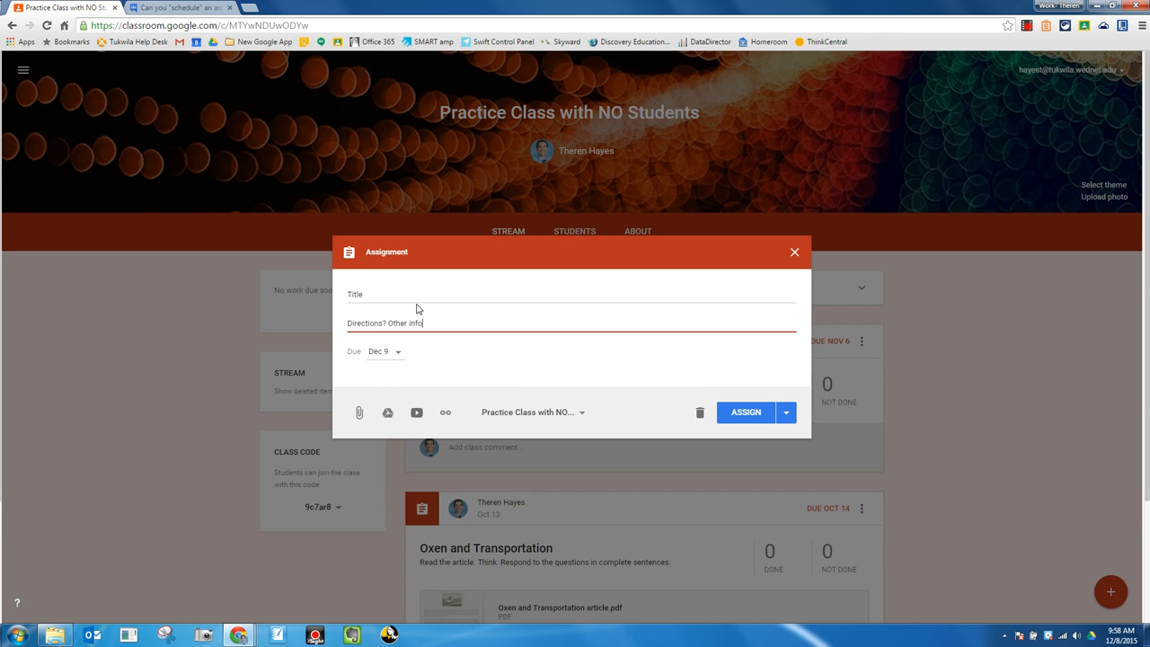
type("needed")
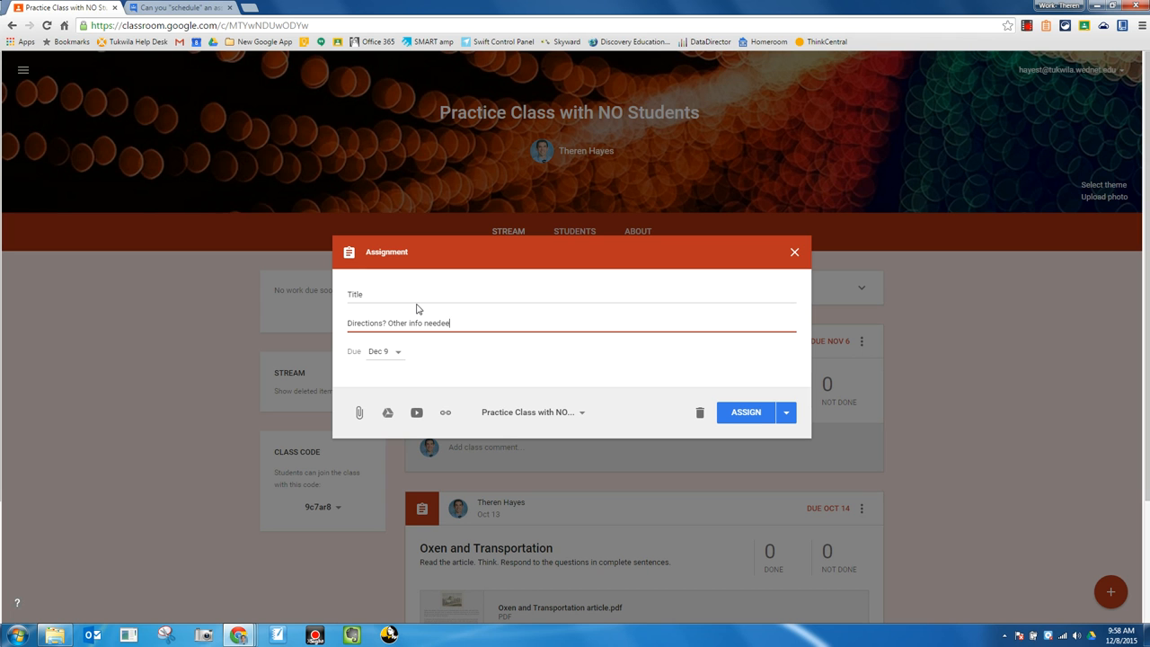
type("?")
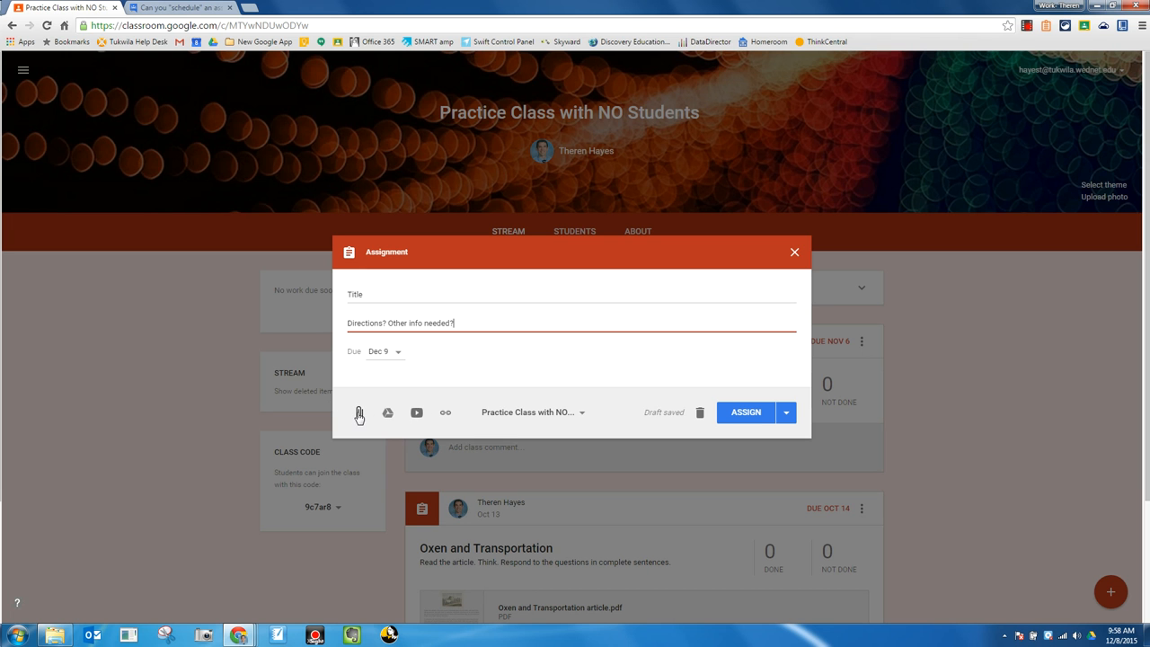
mouse_move(387, 414)
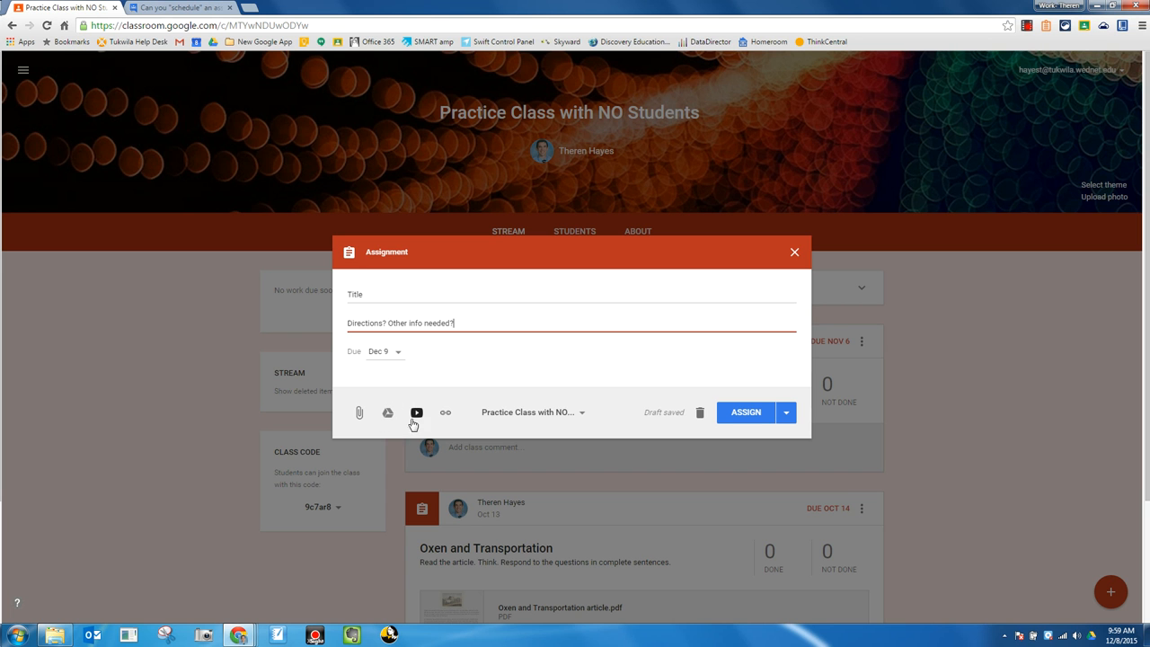
mouse_move(445, 412)
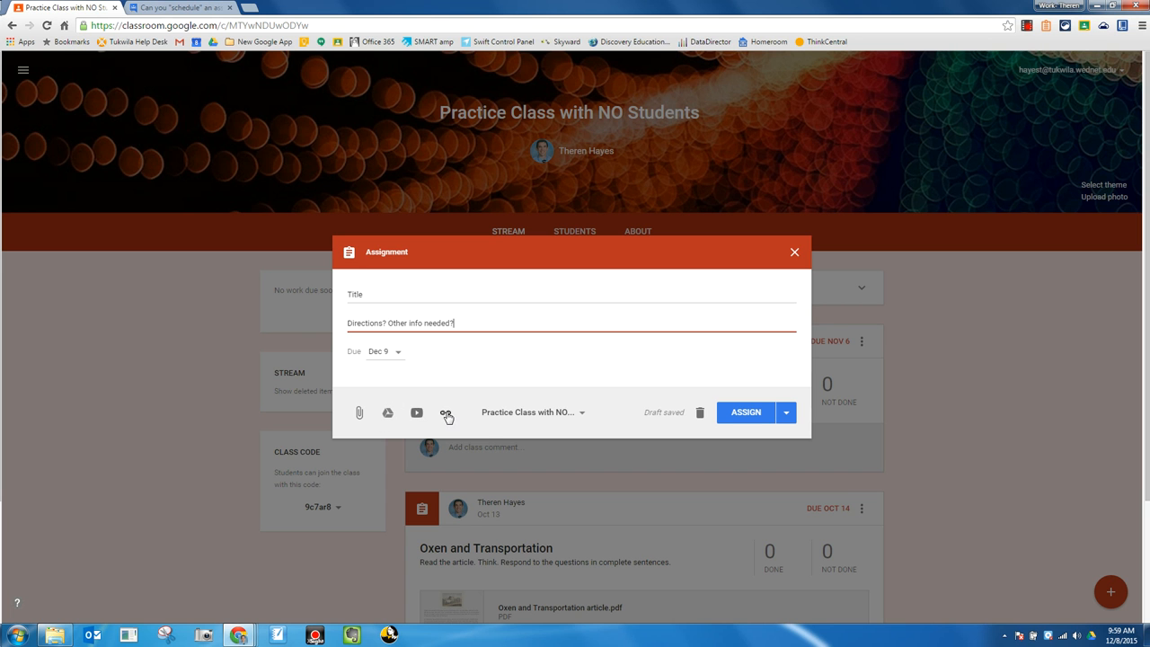
mouse_move(446, 412)
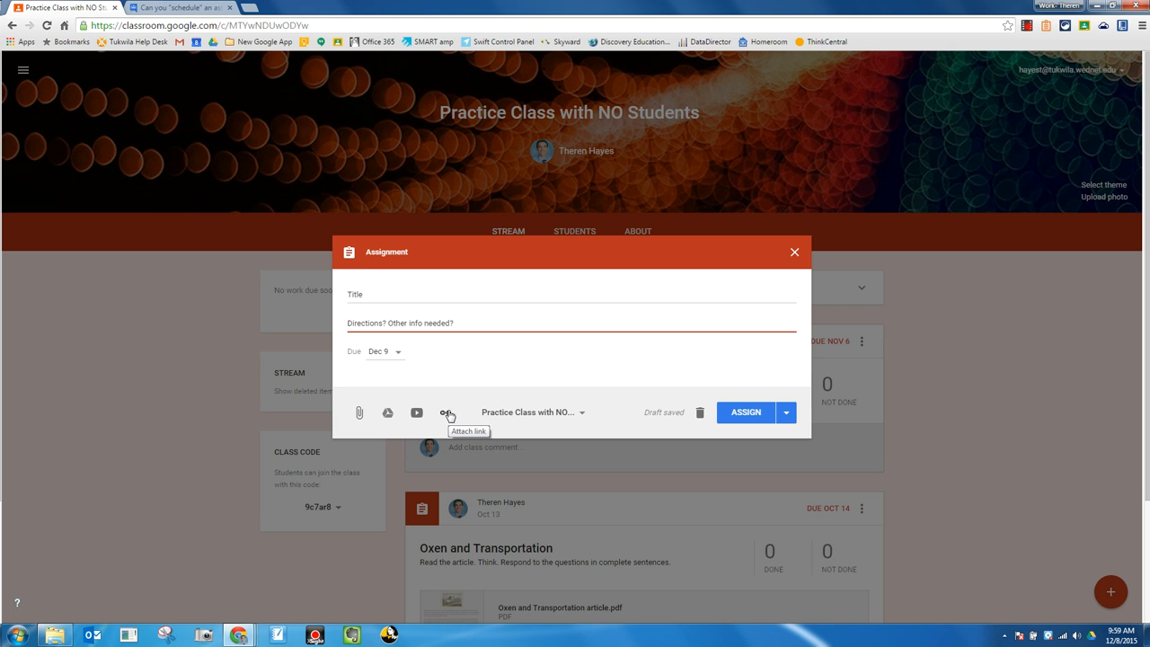
mouse_move(617, 491)
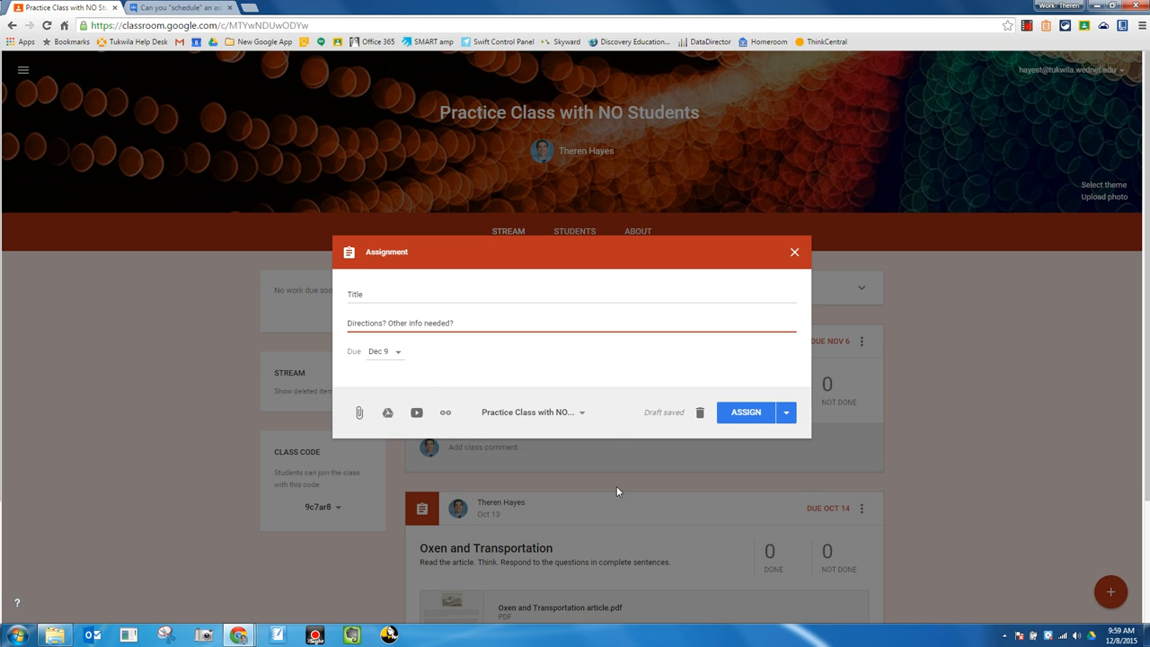
Close the untitled assignment as a draft and expand the Draft (1) list.
left_click(530, 411)
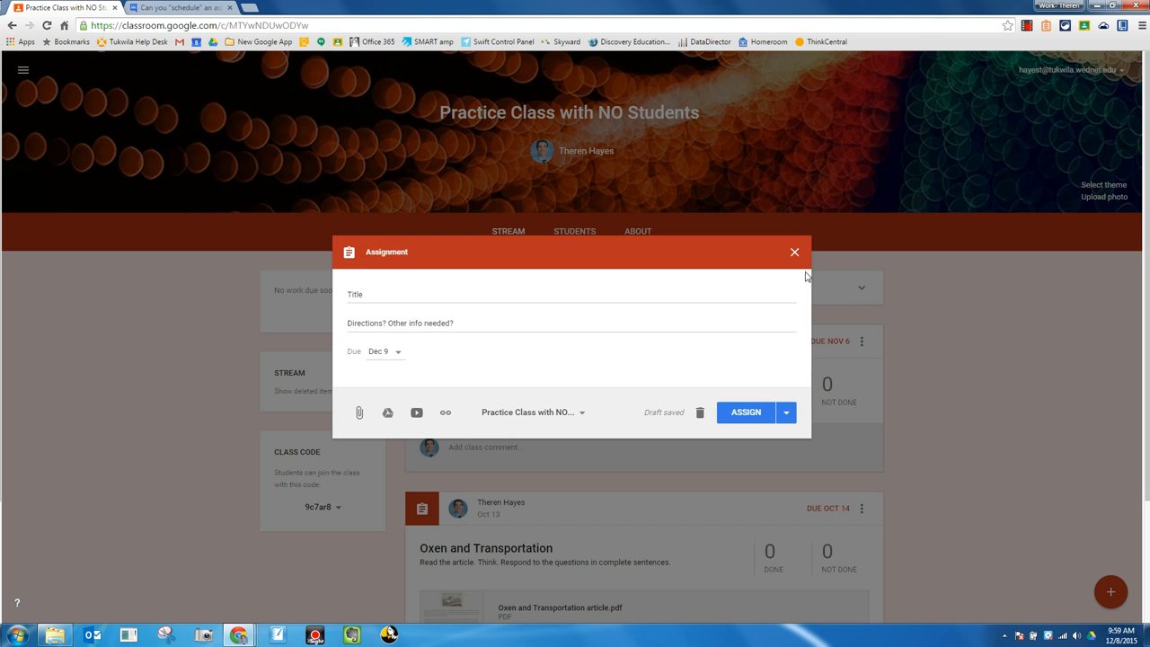
mouse_move(794, 252)
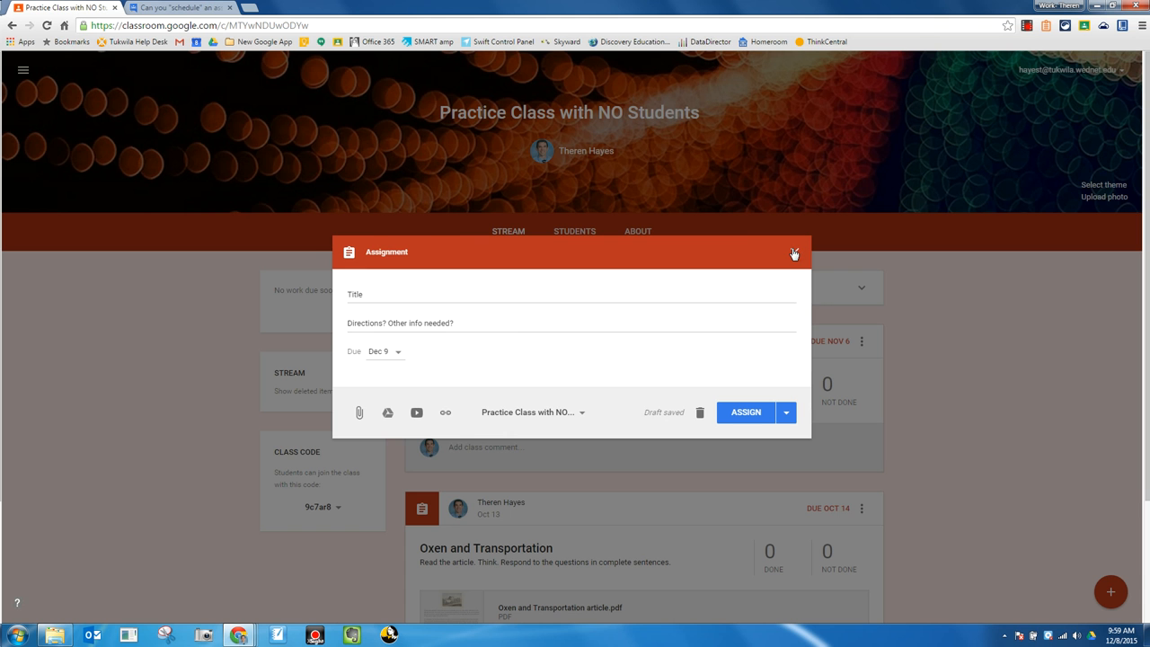
left_click(794, 252)
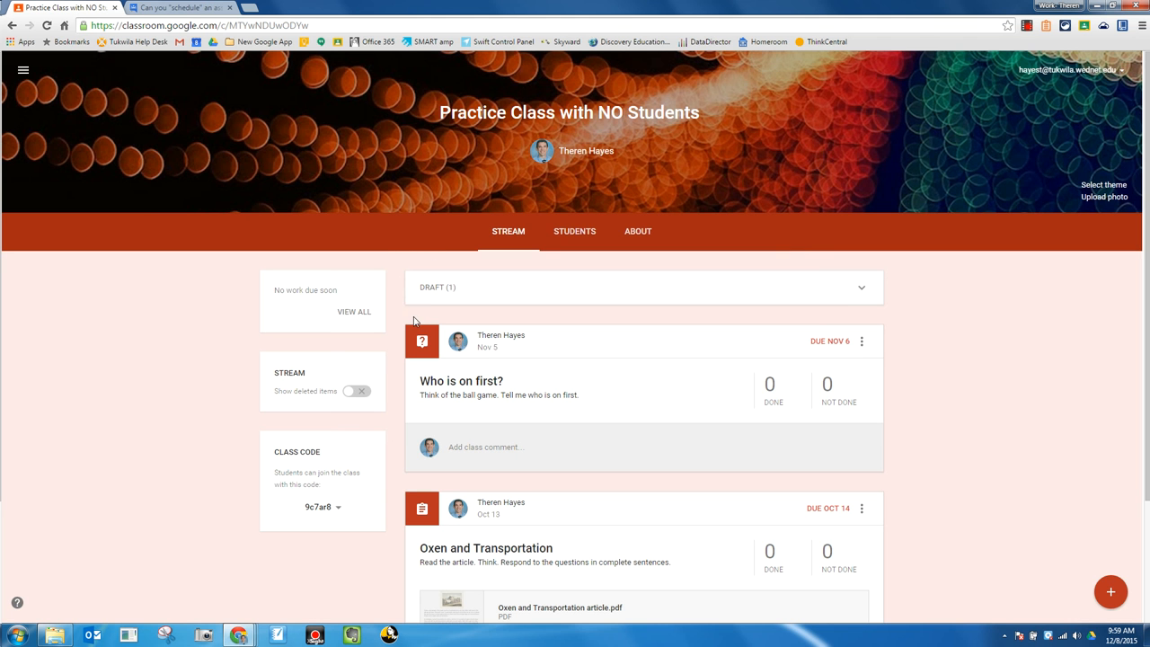
mouse_move(480, 288)
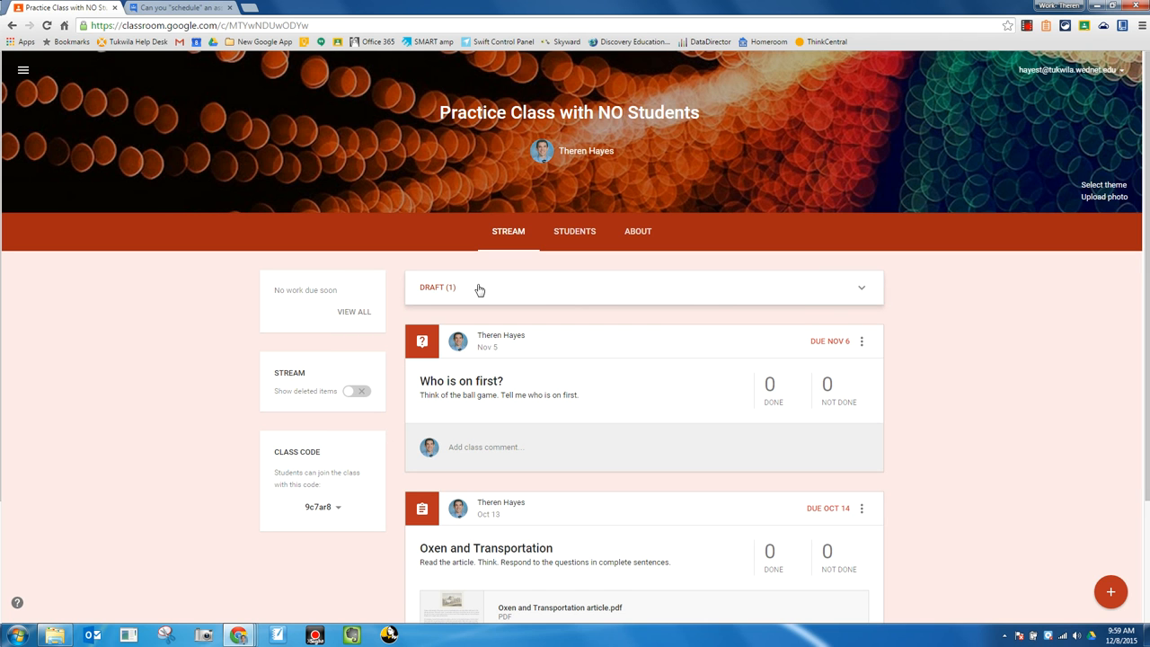
mouse_move(860, 292)
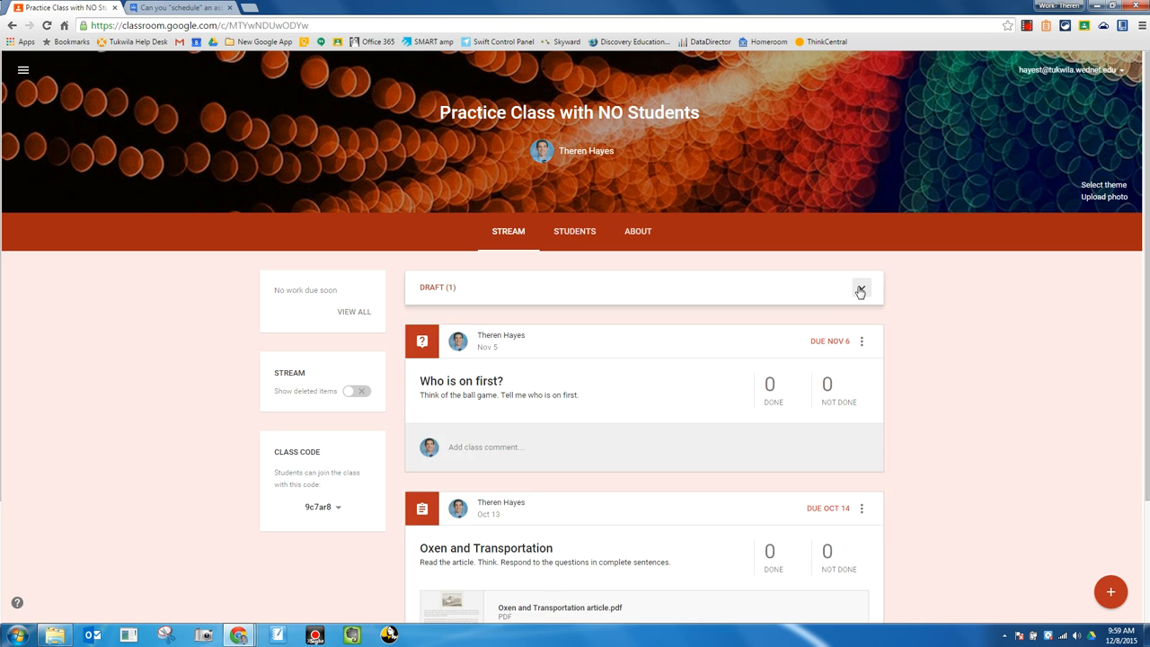
left_click(859, 290)
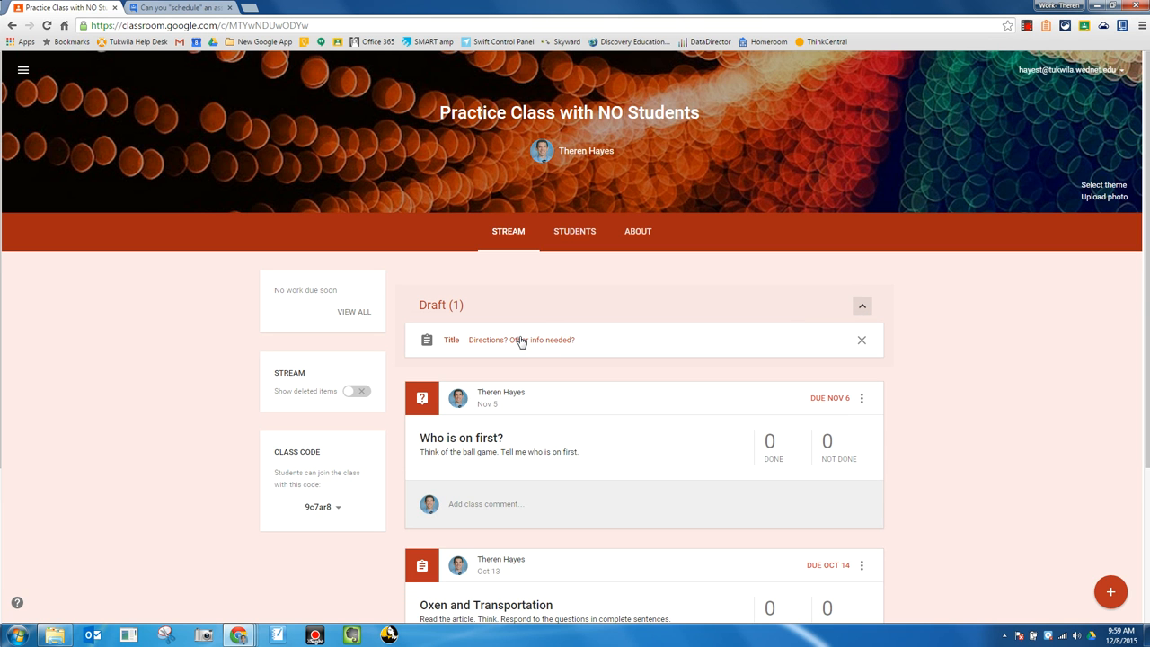
Open the Title draft and prefix its title with the date 01/5/2016.
left_click(520, 340)
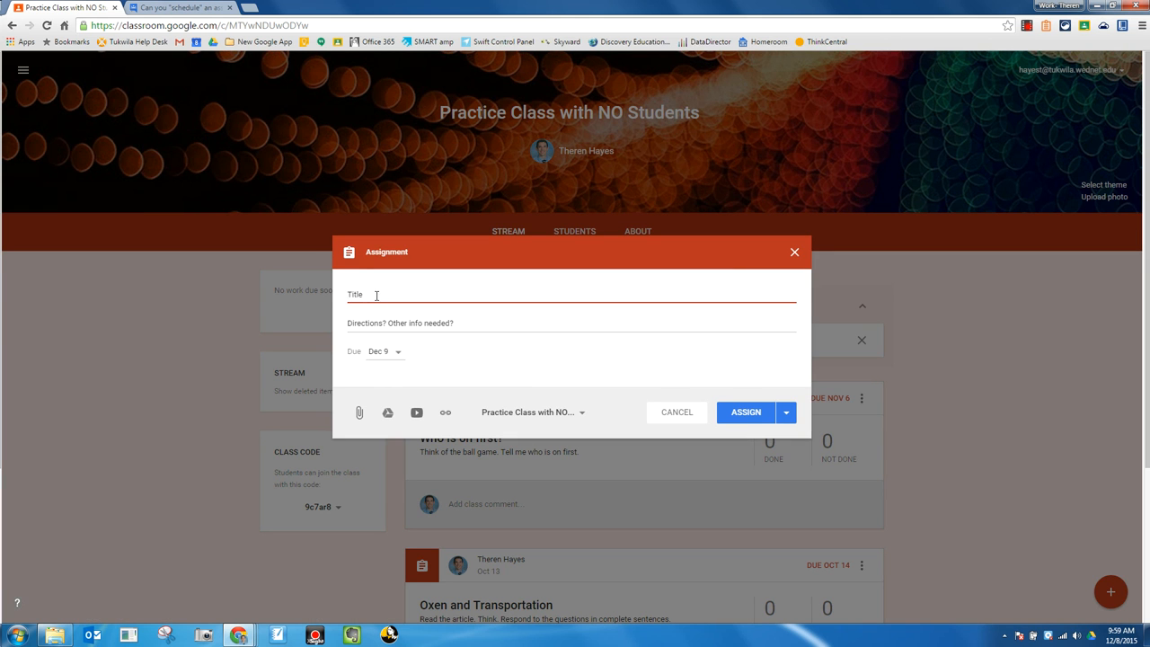
mouse_move(339, 298)
type("12")
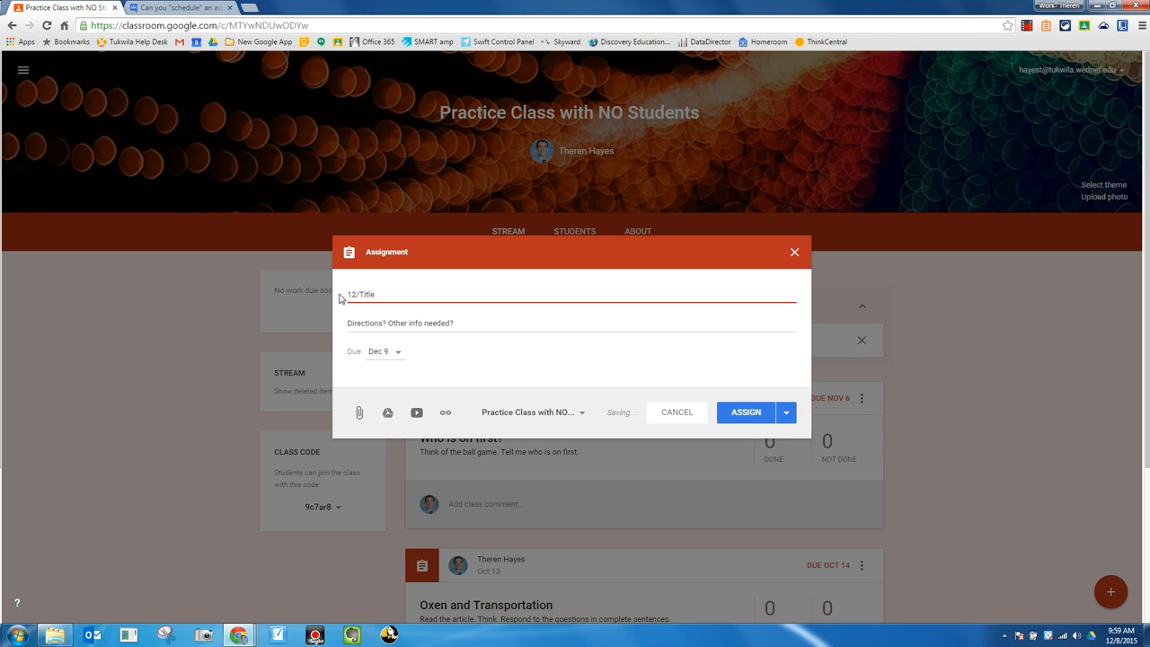
type("/11/15")
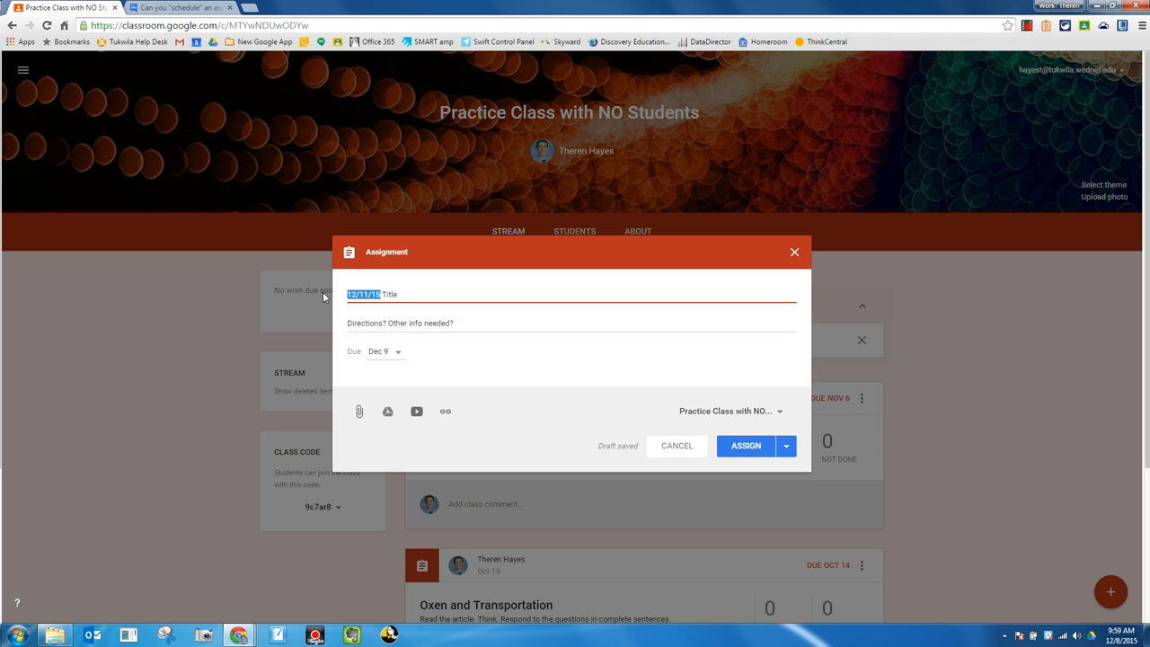
type("01")
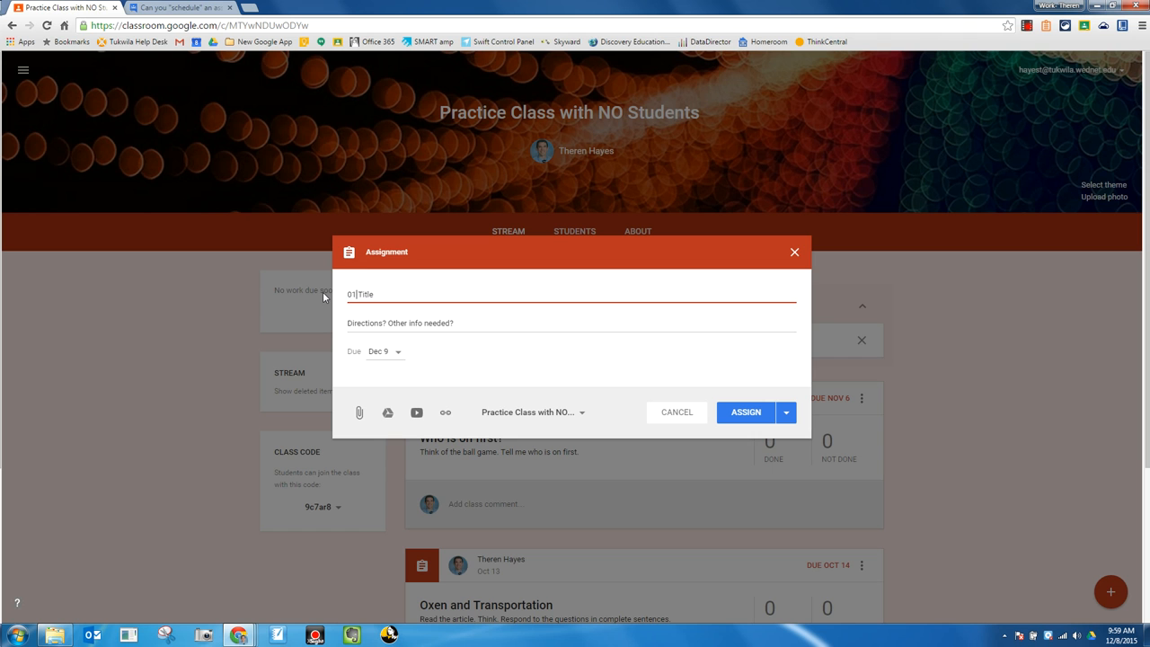
type("/5/")
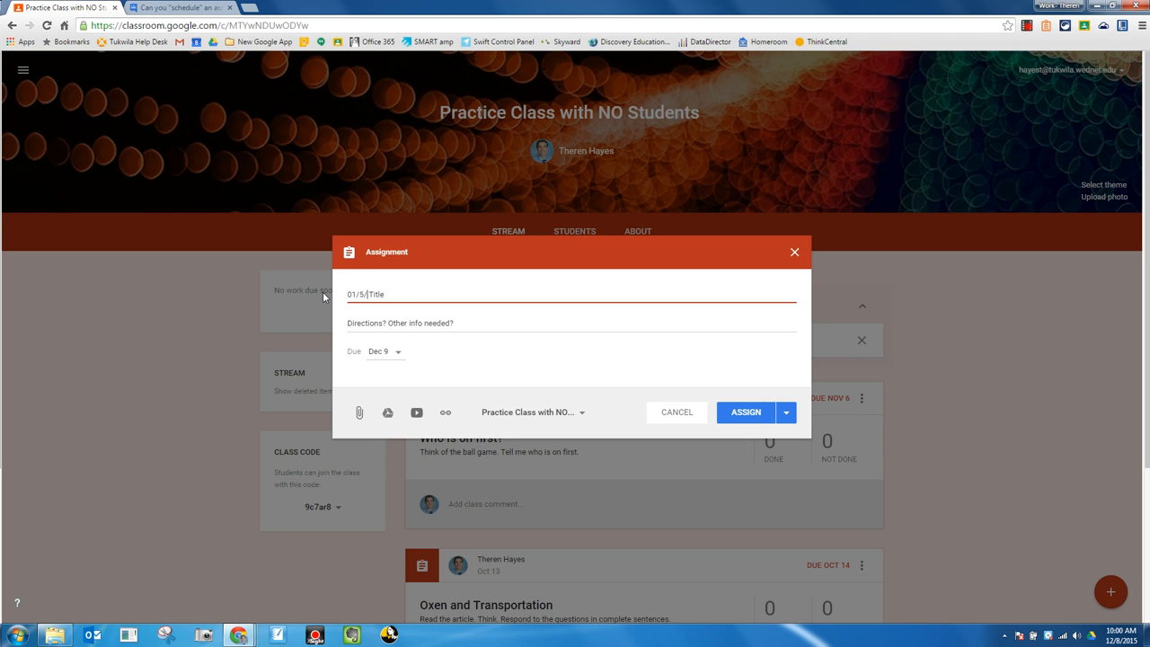
type("2016")
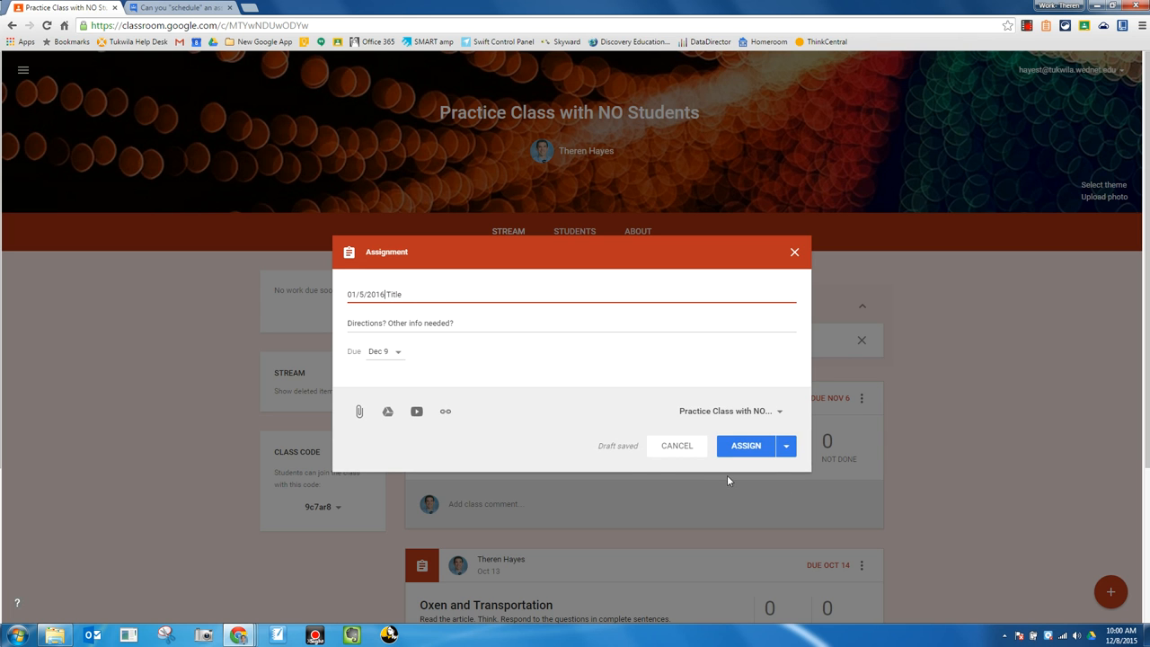
mouse_move(794, 251)
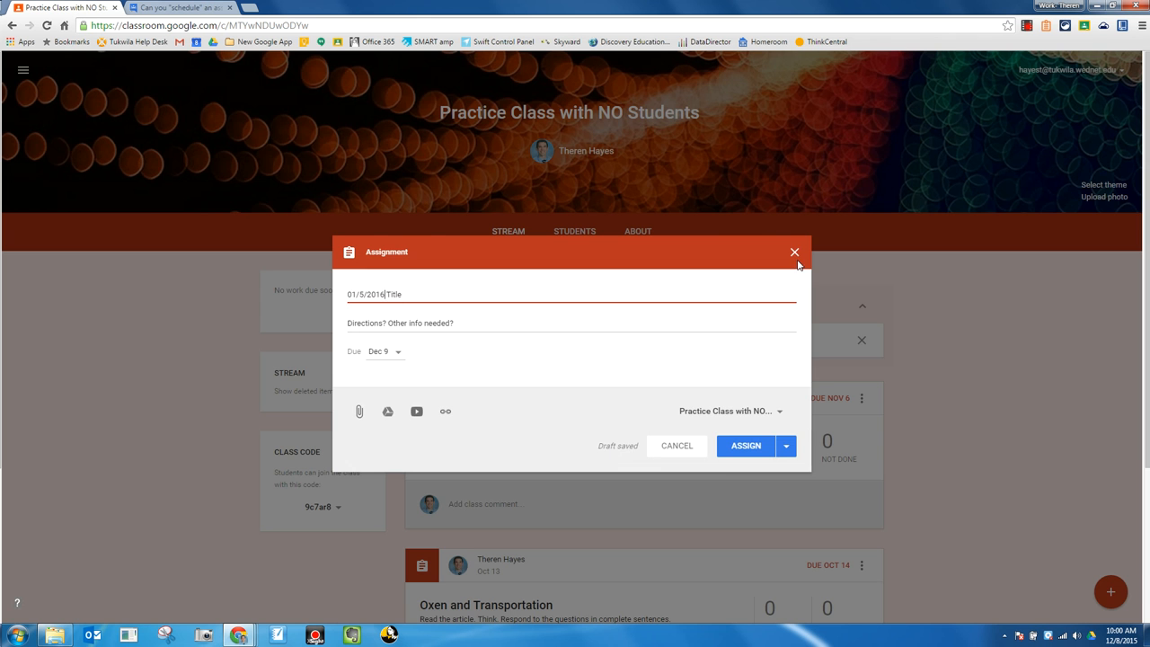
Close the assignment unassigned and scroll to see "01/5/2016 Title" in Drafts.
left_click(794, 251)
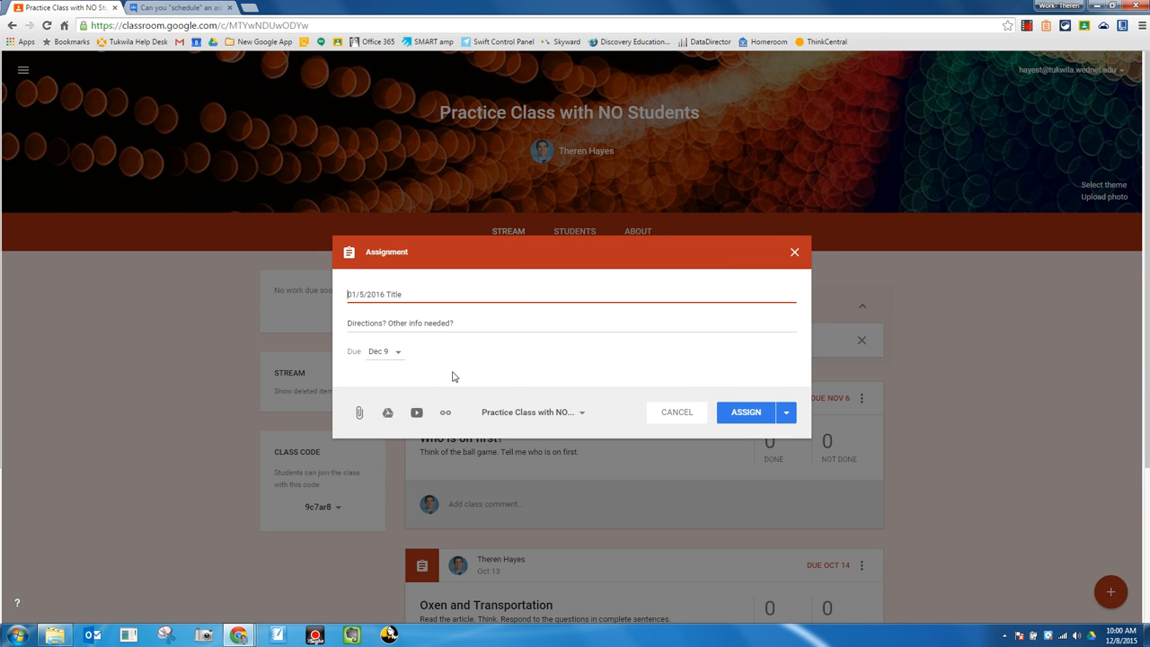
mouse_move(735, 405)
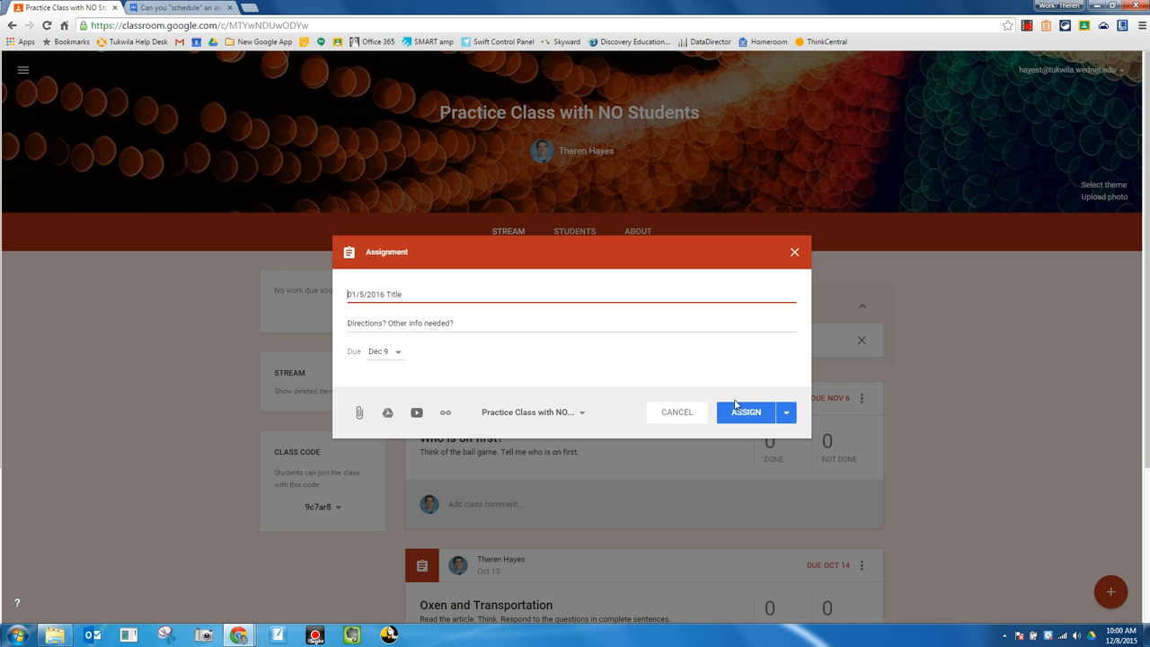
mouse_move(732, 294)
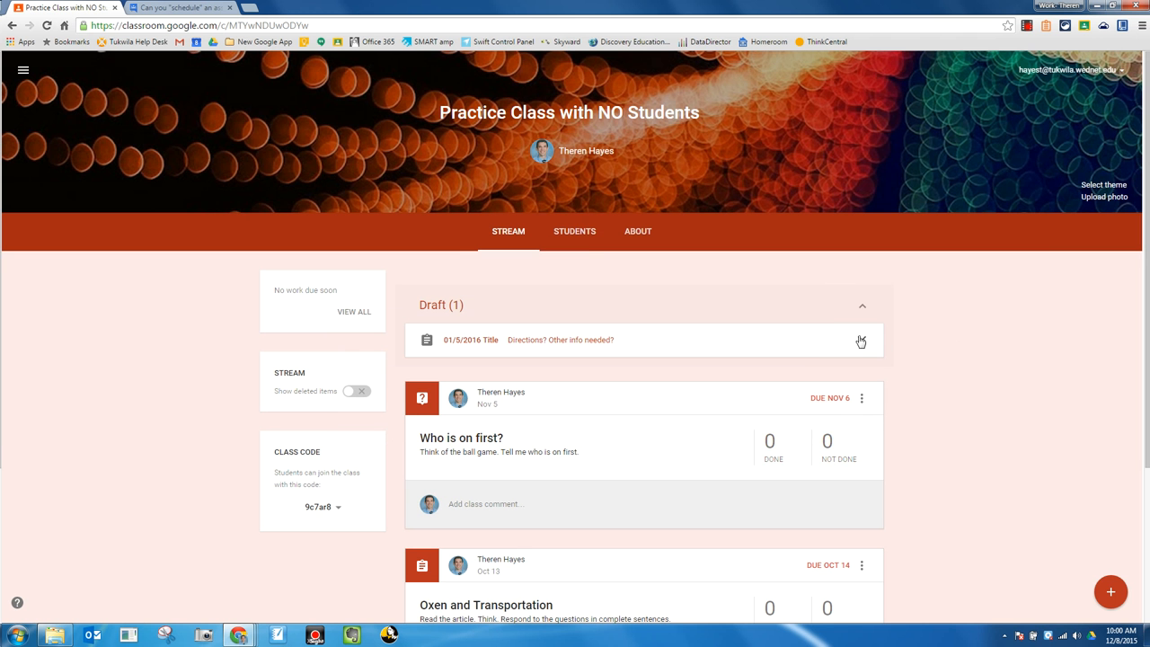
scroll("down", 3)
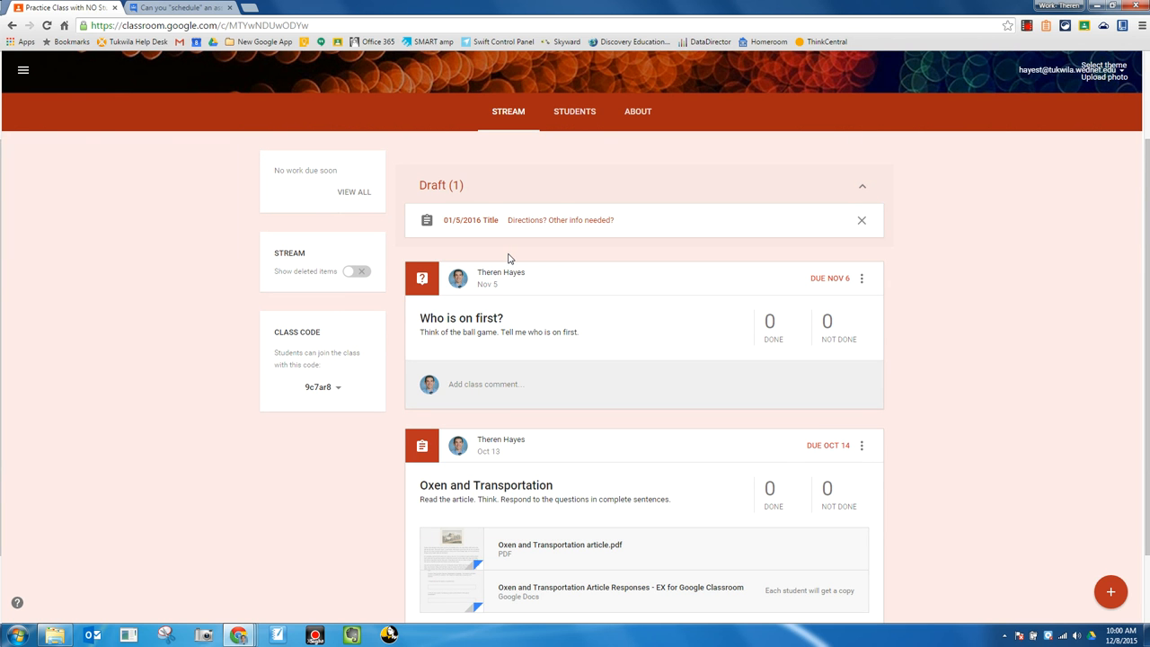
mouse_move(323, 214)
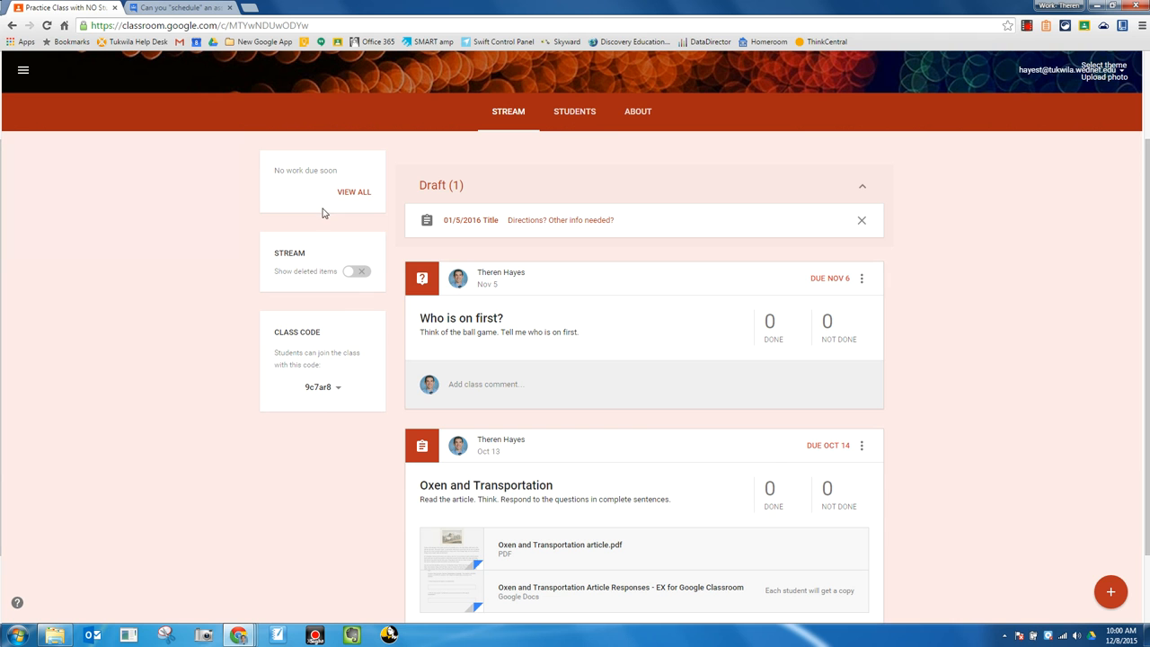
mouse_move(995, 422)
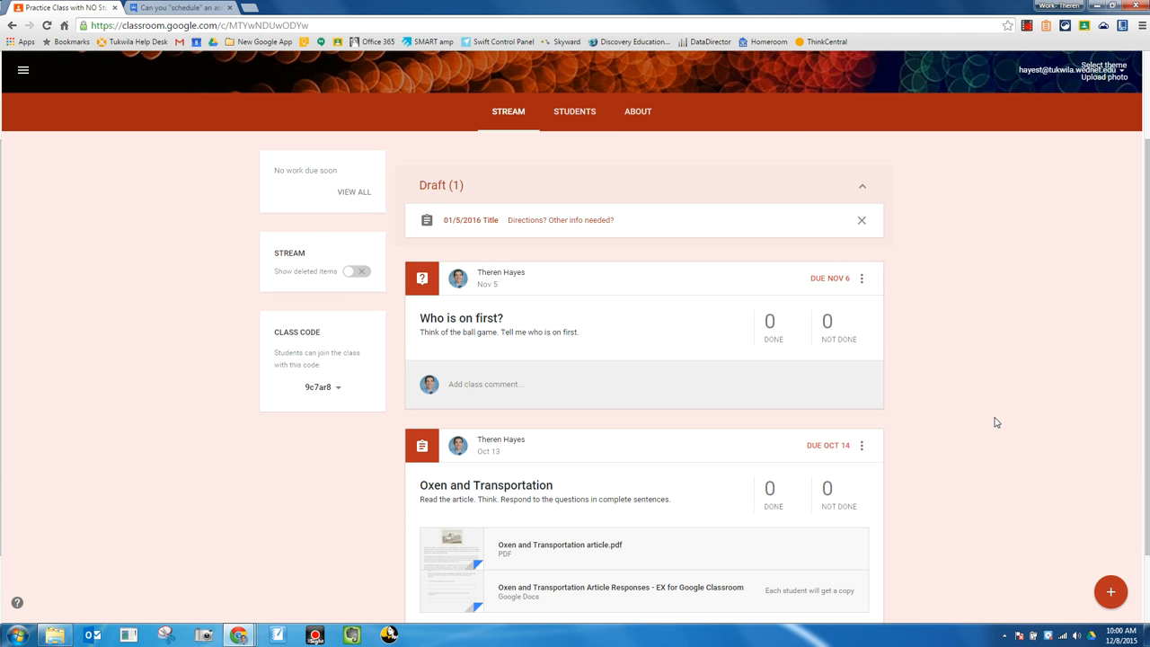
mouse_move(943, 272)
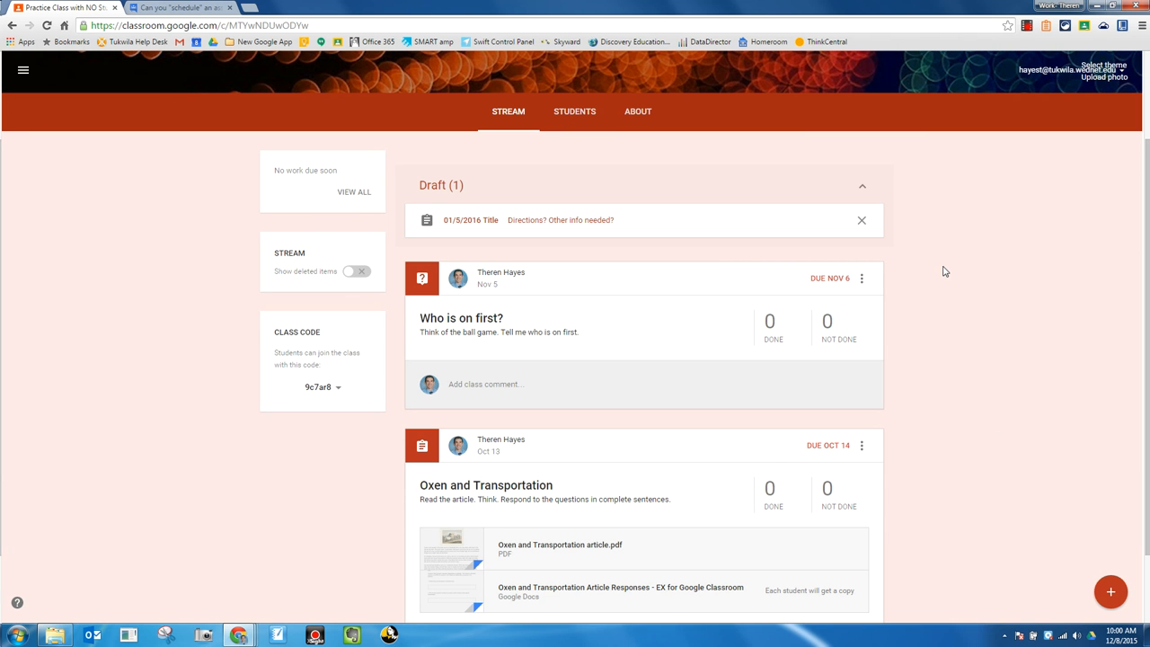